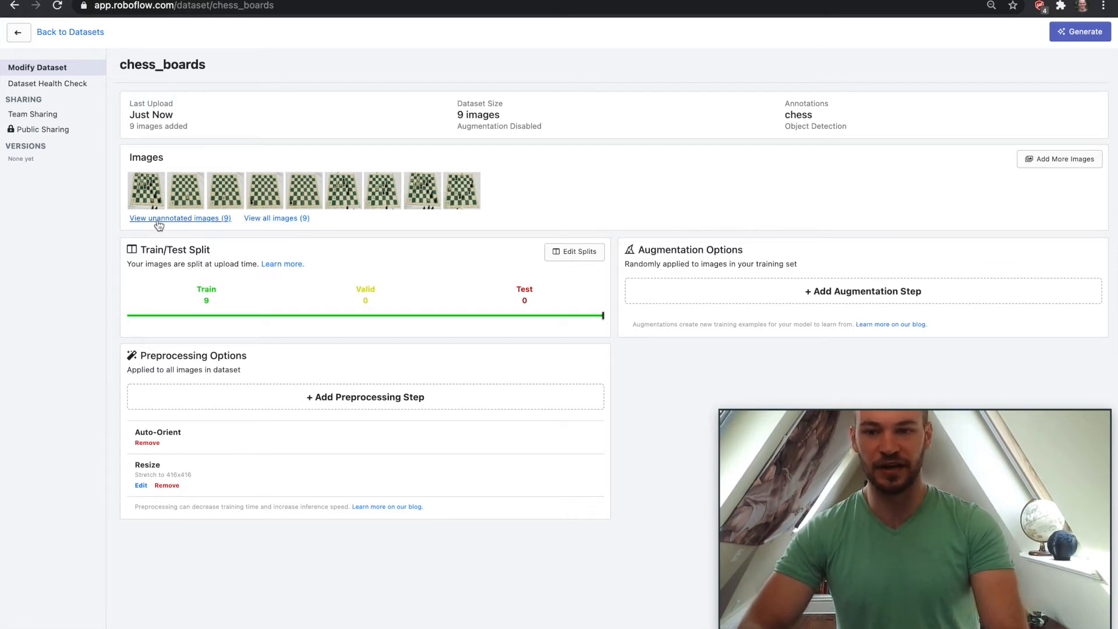
Show the nine unannotated images of the chess_boards dataset
left_click(180, 217)
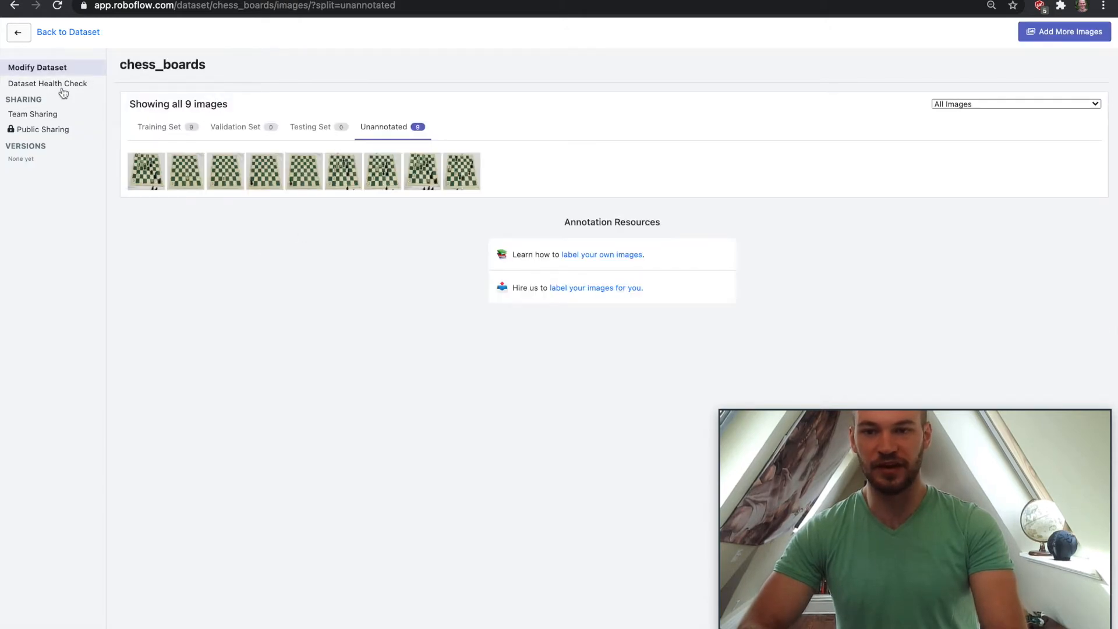
mouse_move(191, 173)
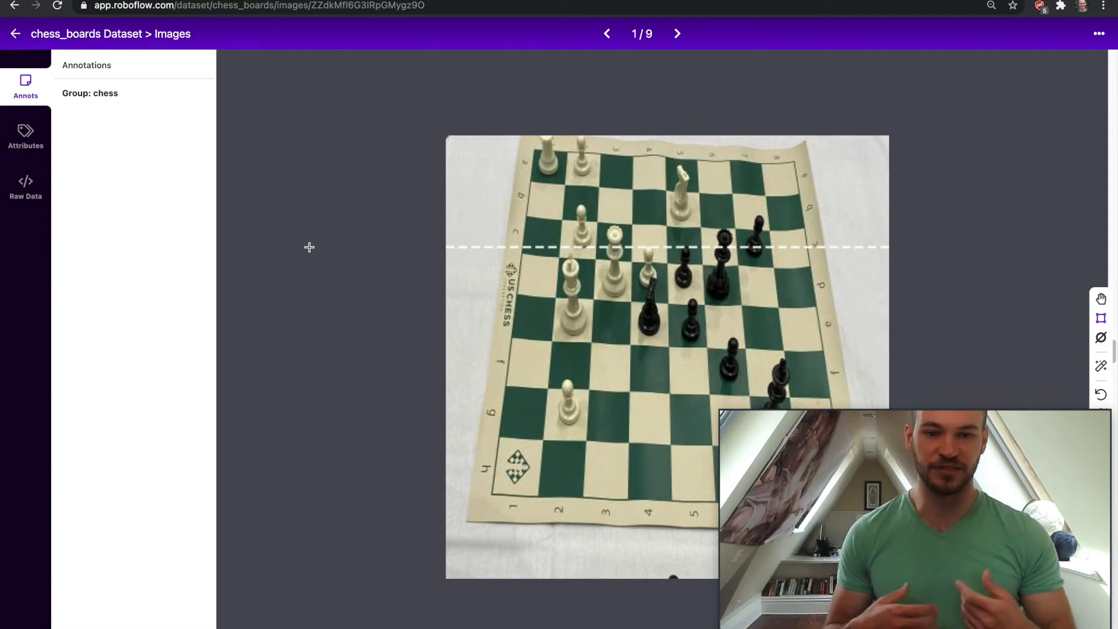
mouse_move(649, 155)
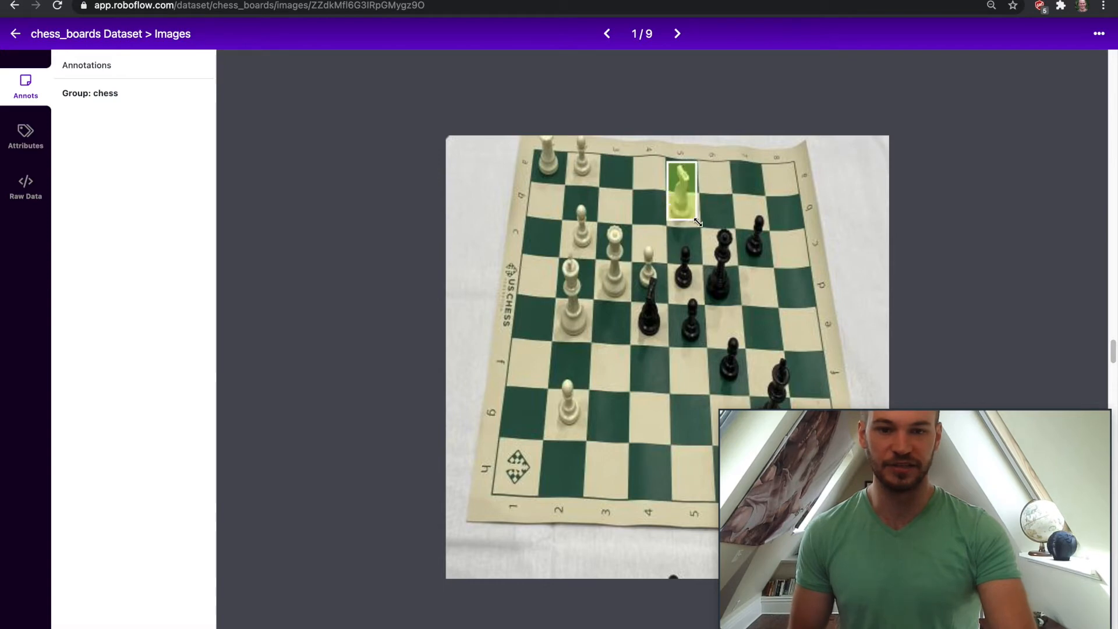
Box the white knight and save it under the new class white_horse
left_click(681, 192)
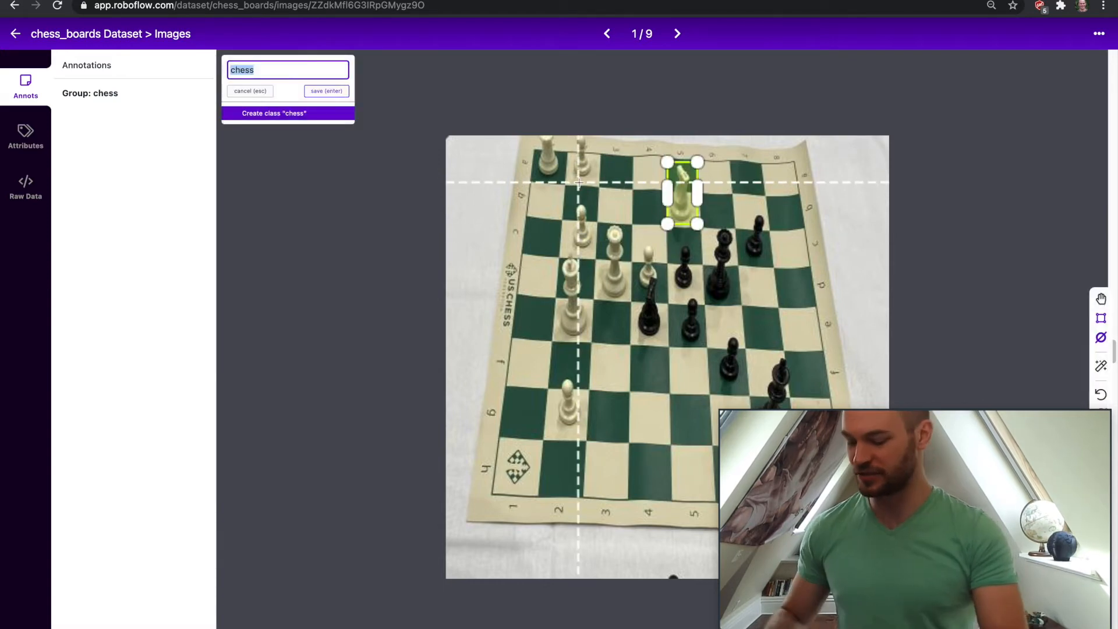
type("white_")
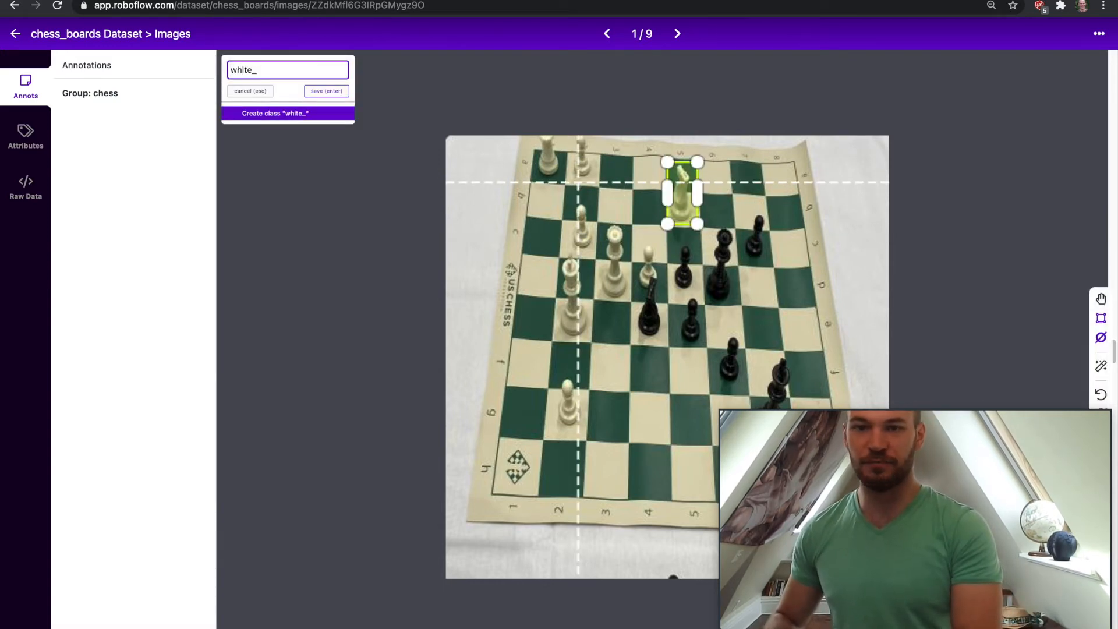
type("horse")
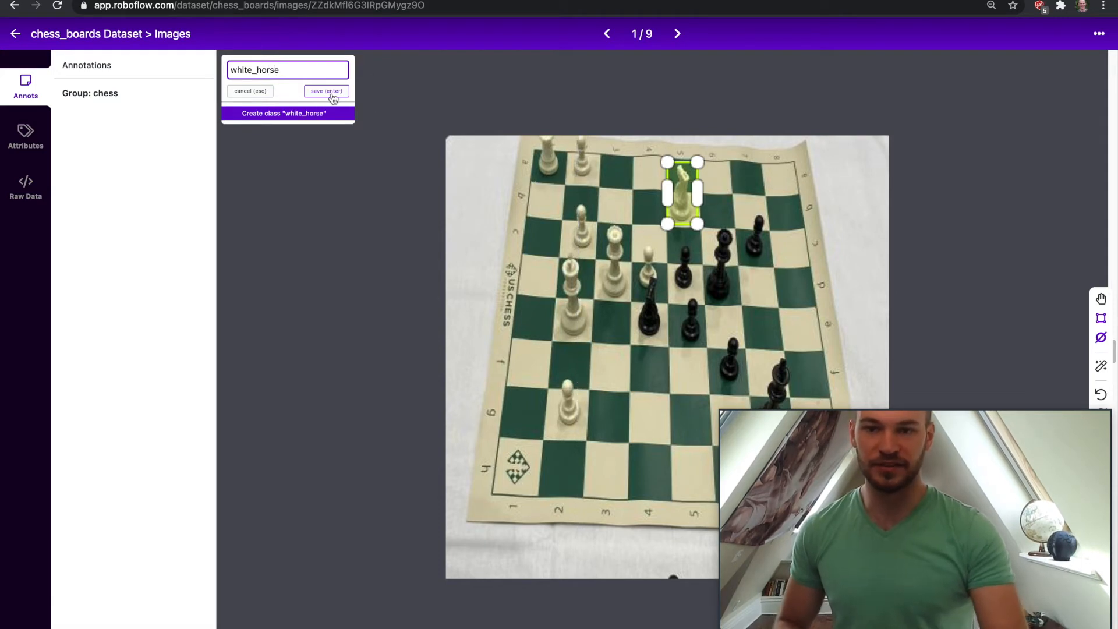
left_click(326, 90)
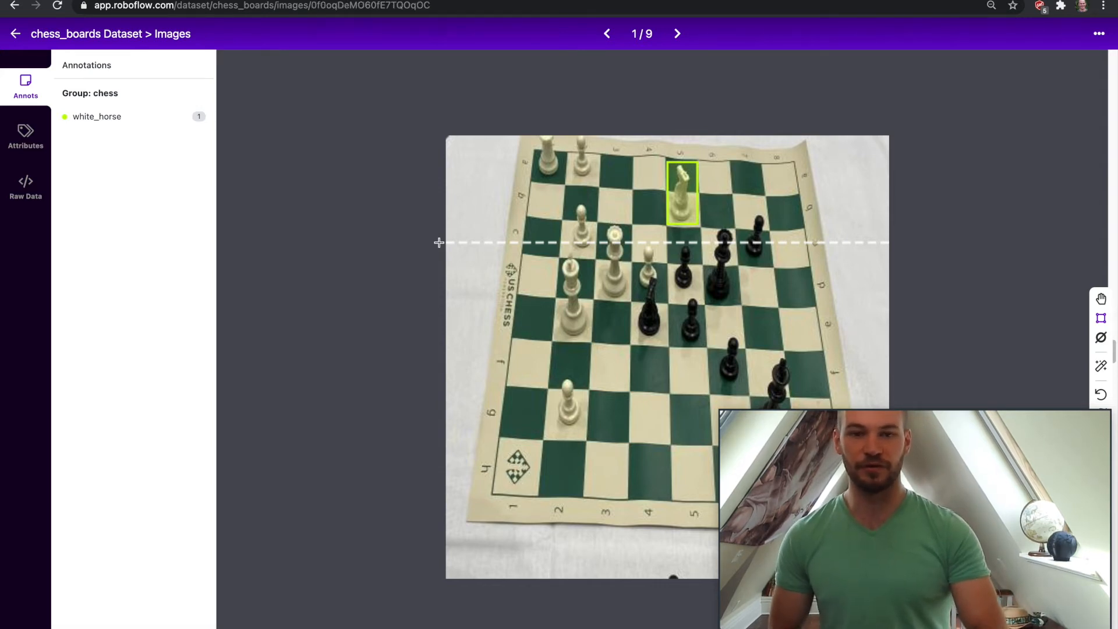
Move to the second board image and confirm it as unannotated
left_click(675, 34)
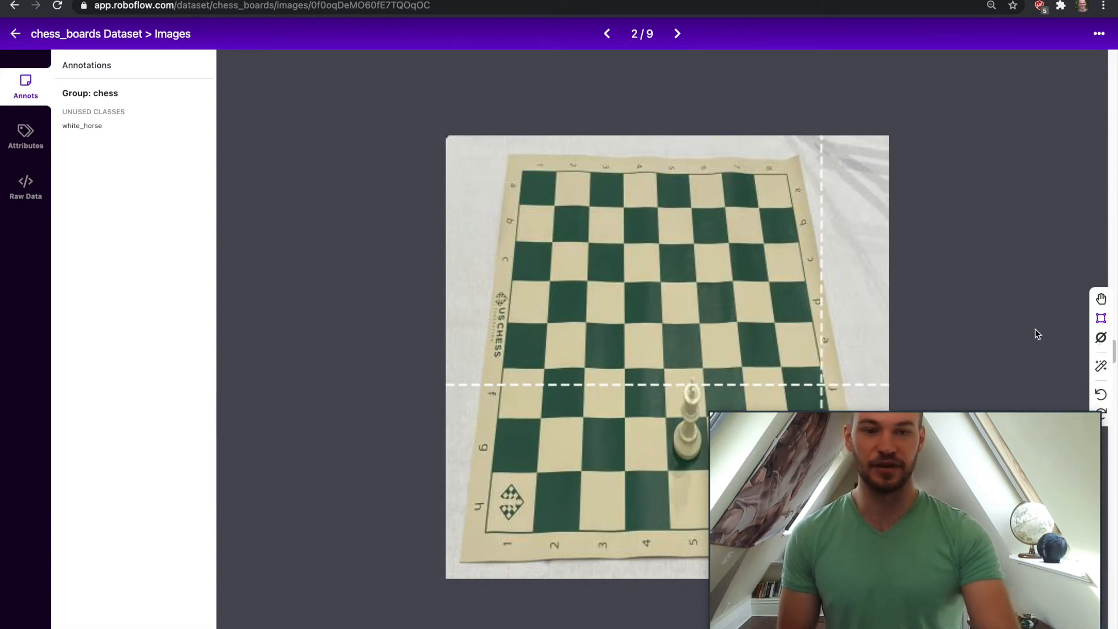
mouse_move(1100, 338)
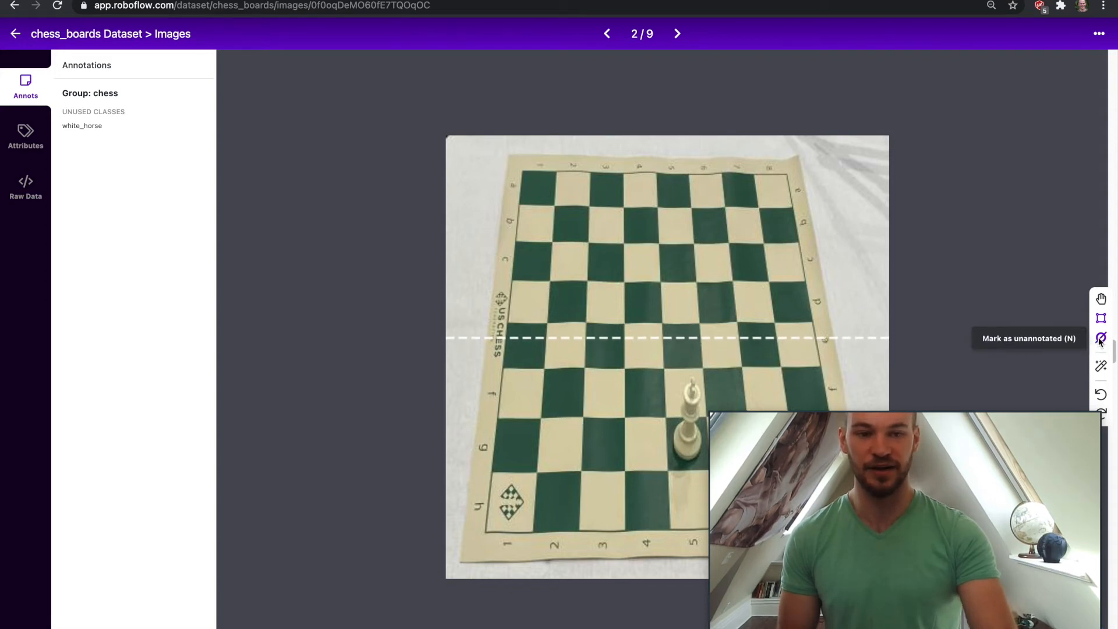
left_click(1100, 338)
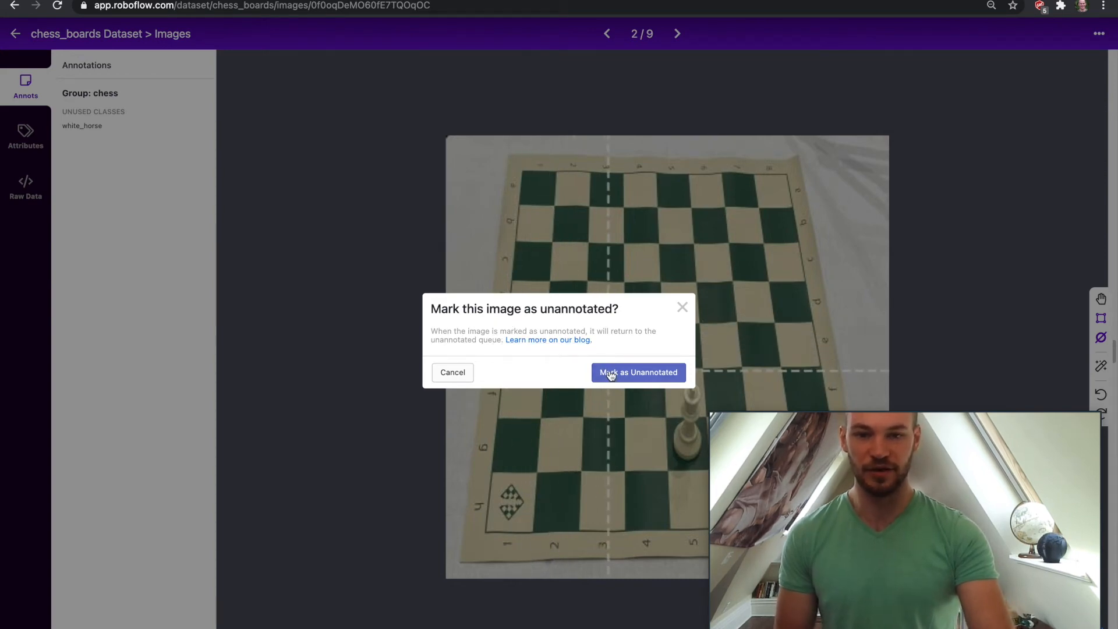
left_click(637, 373)
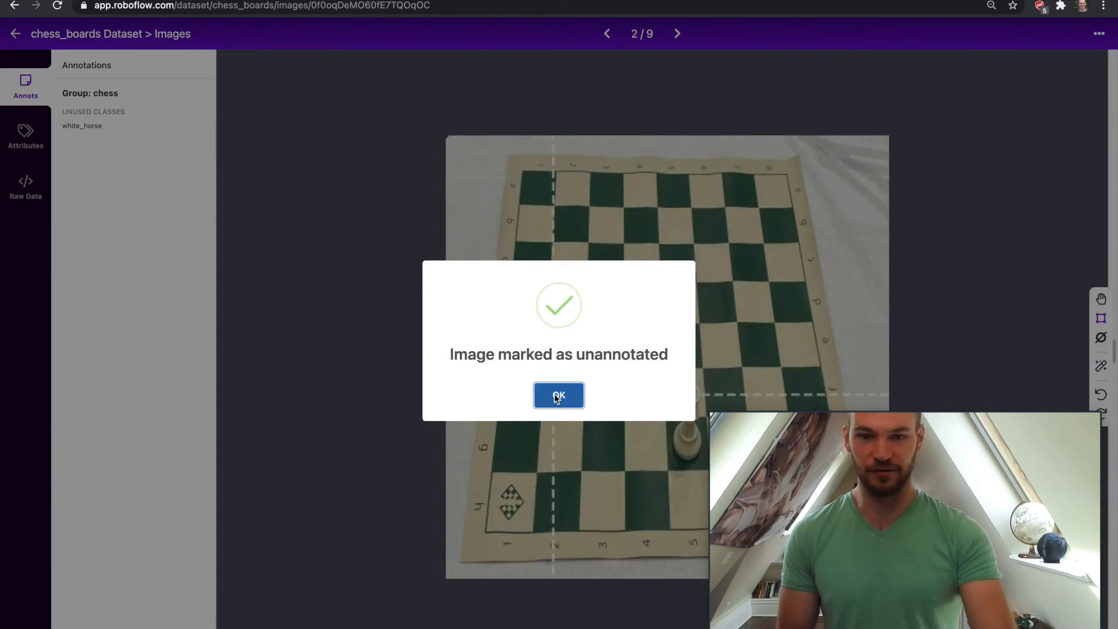
left_click(558, 396)
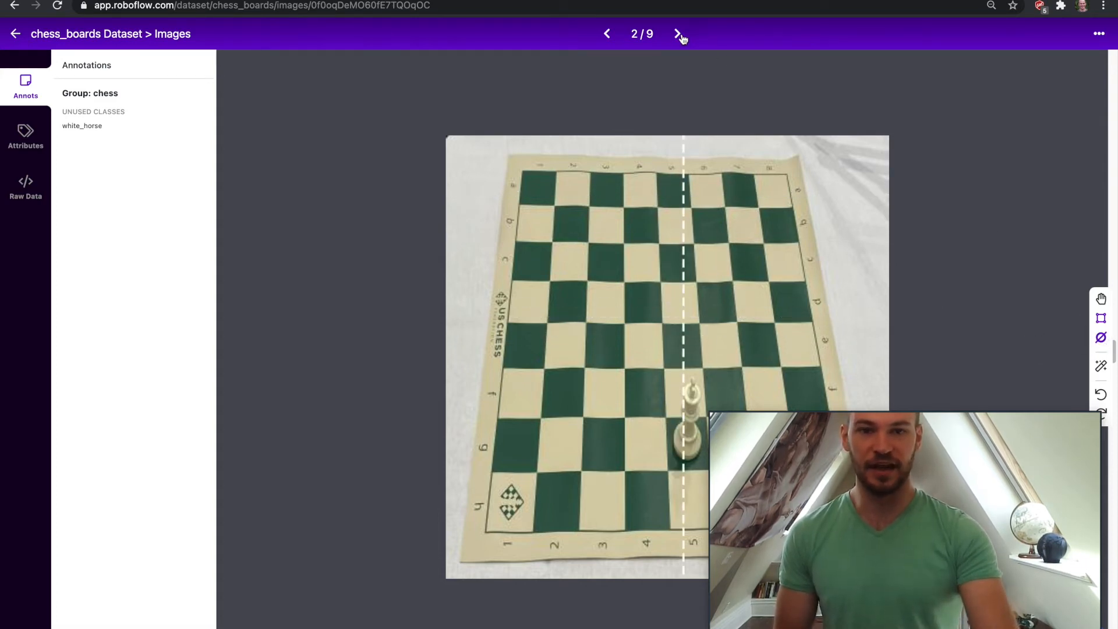
On the third image, box the white piece, then mark the image as null, discarding the box
left_click(676, 34)
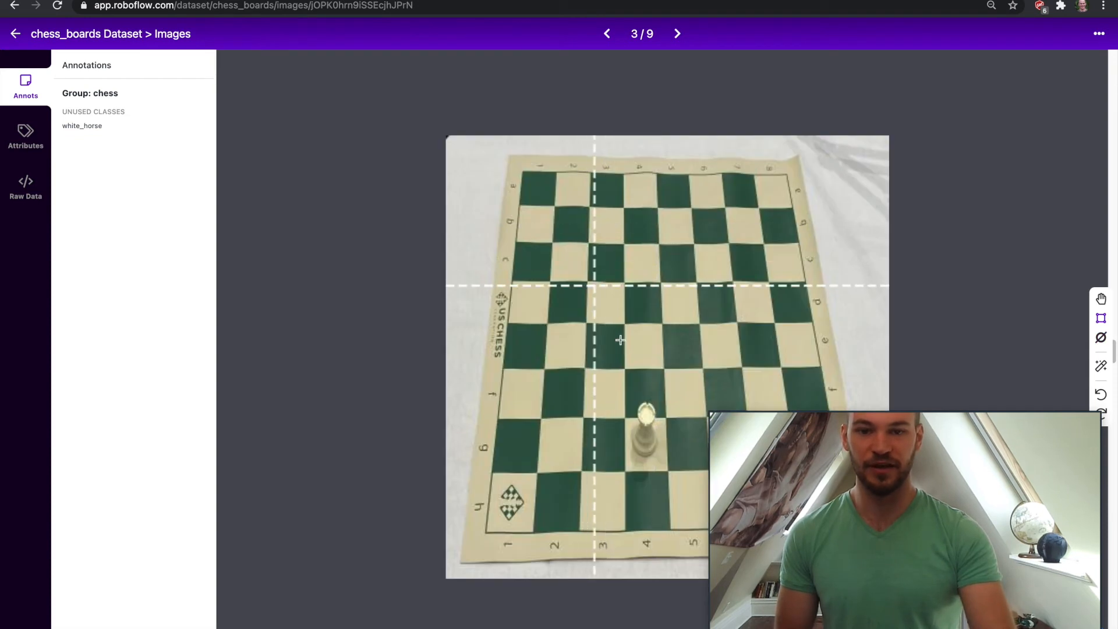
left_click_drag(622, 396, 675, 471)
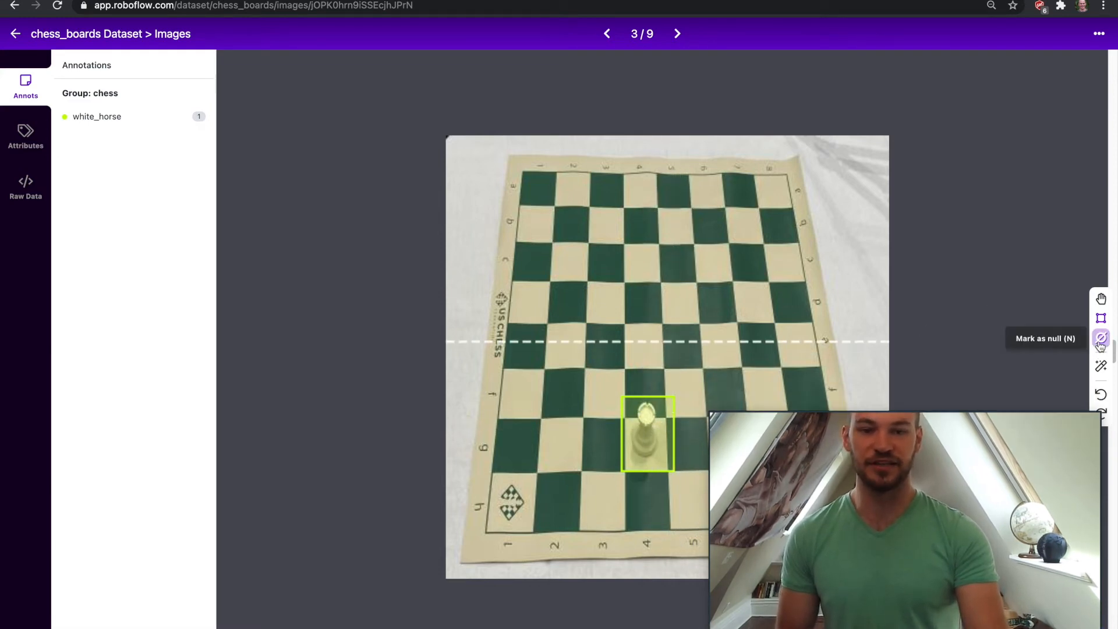
left_click(1100, 338)
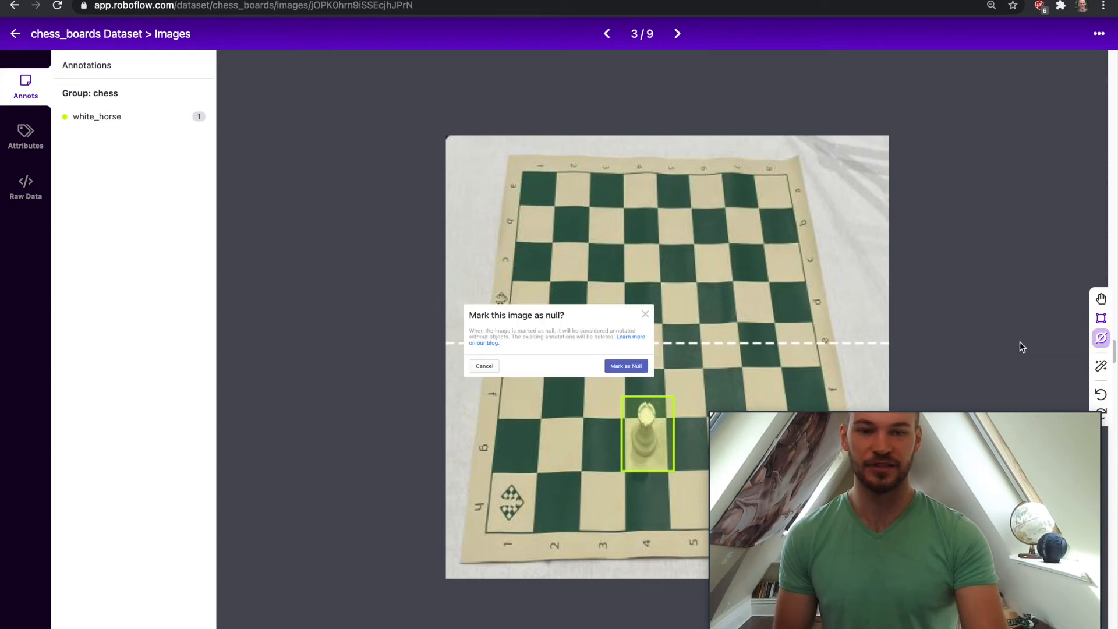
left_click(624, 365)
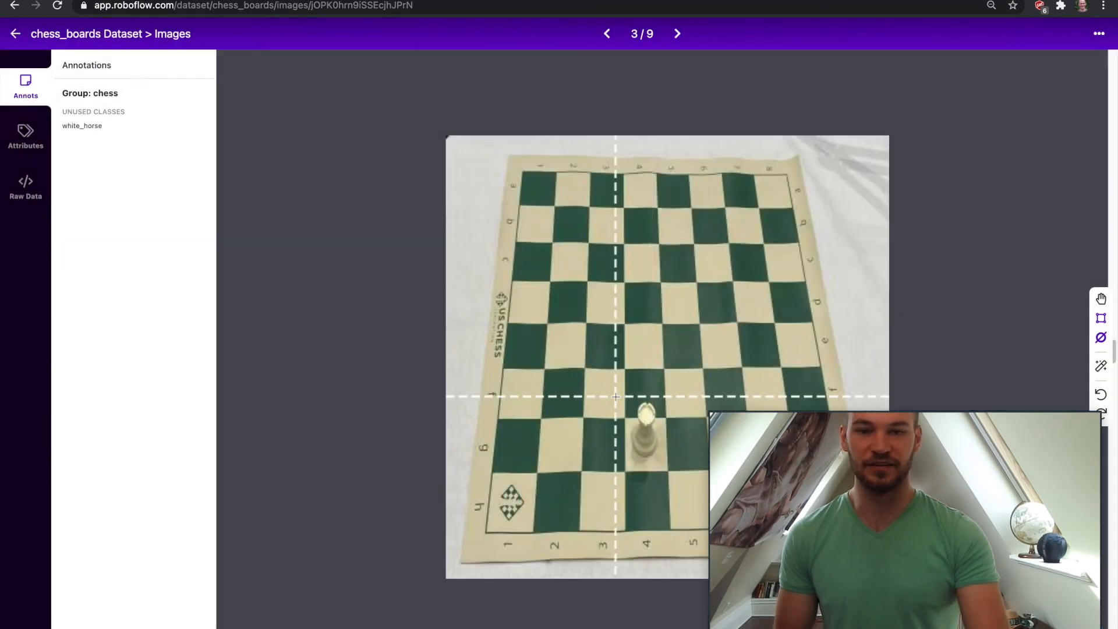
mouse_move(644, 389)
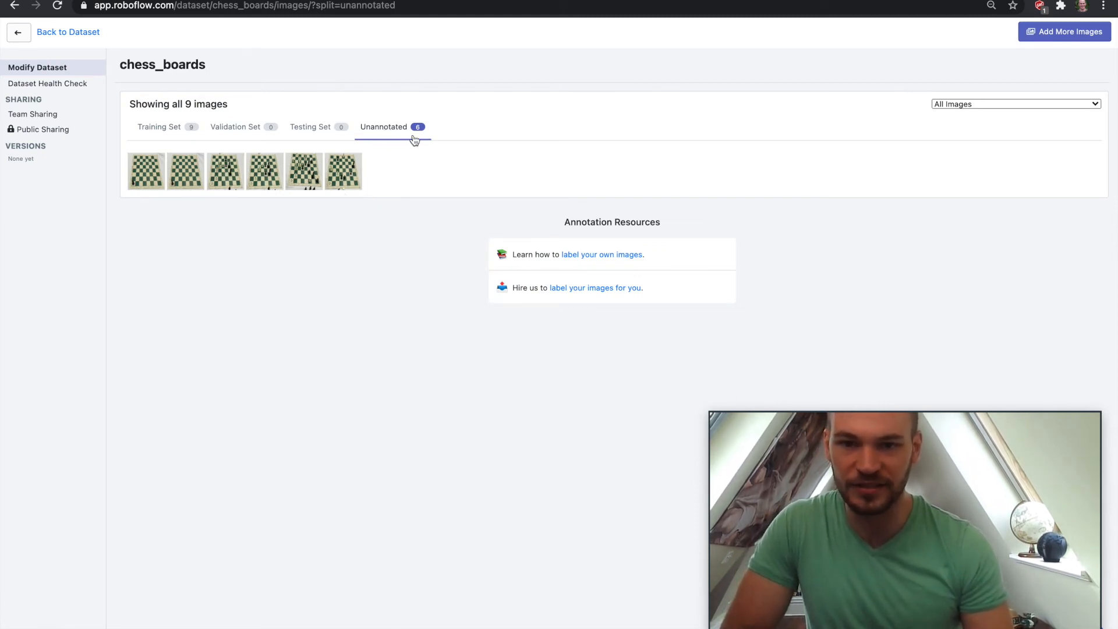
mouse_move(369, 170)
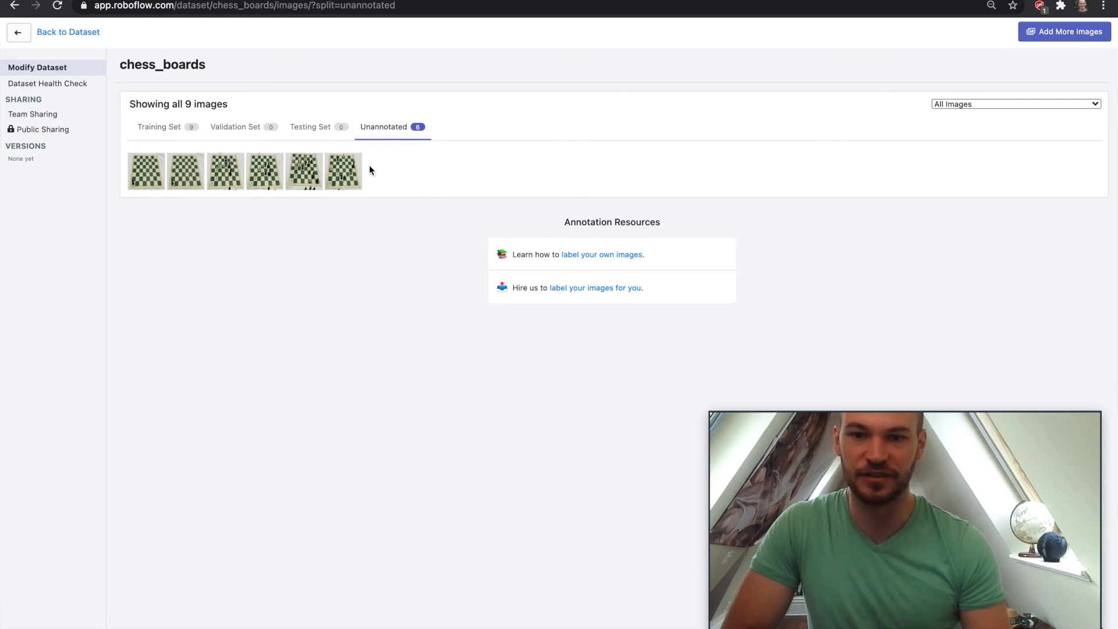
mouse_move(416, 177)
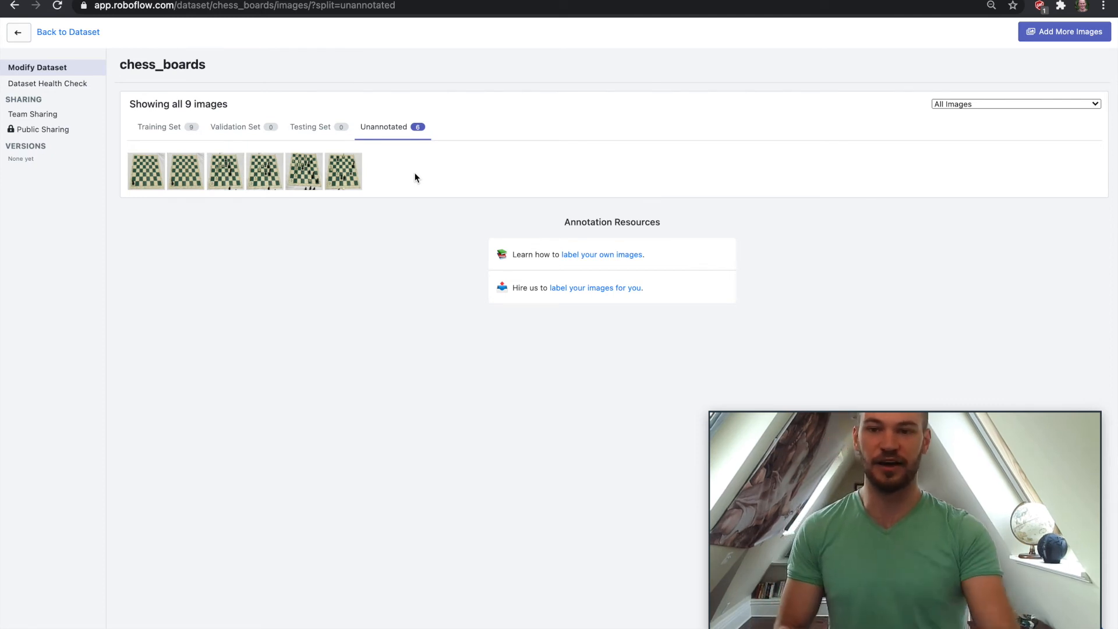
Show the nine images held in the Training Set
left_click(160, 127)
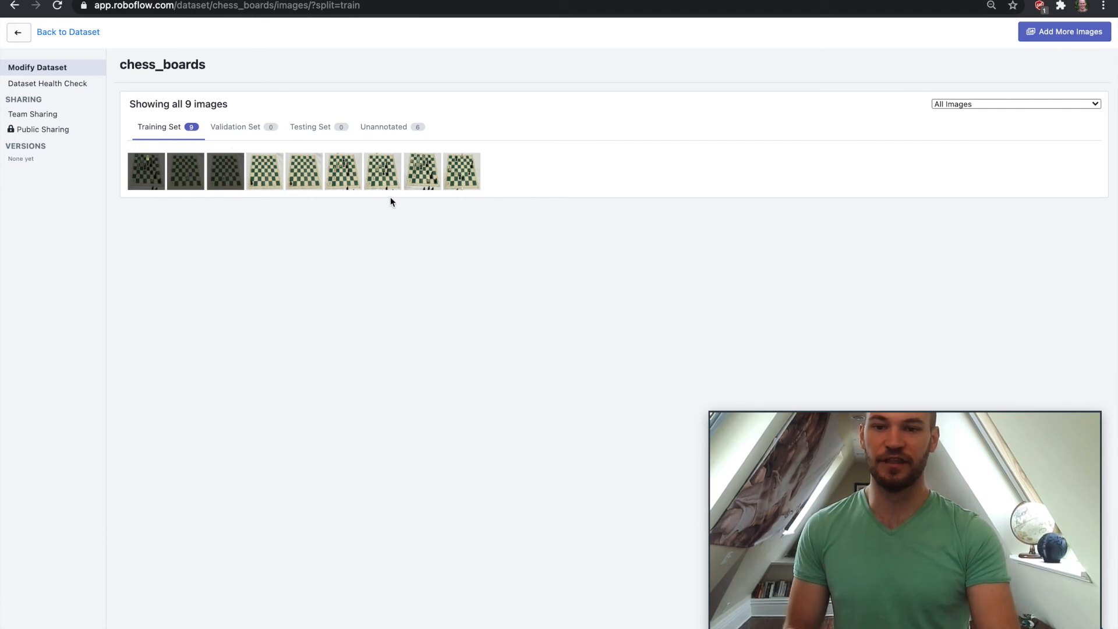
mouse_move(227, 182)
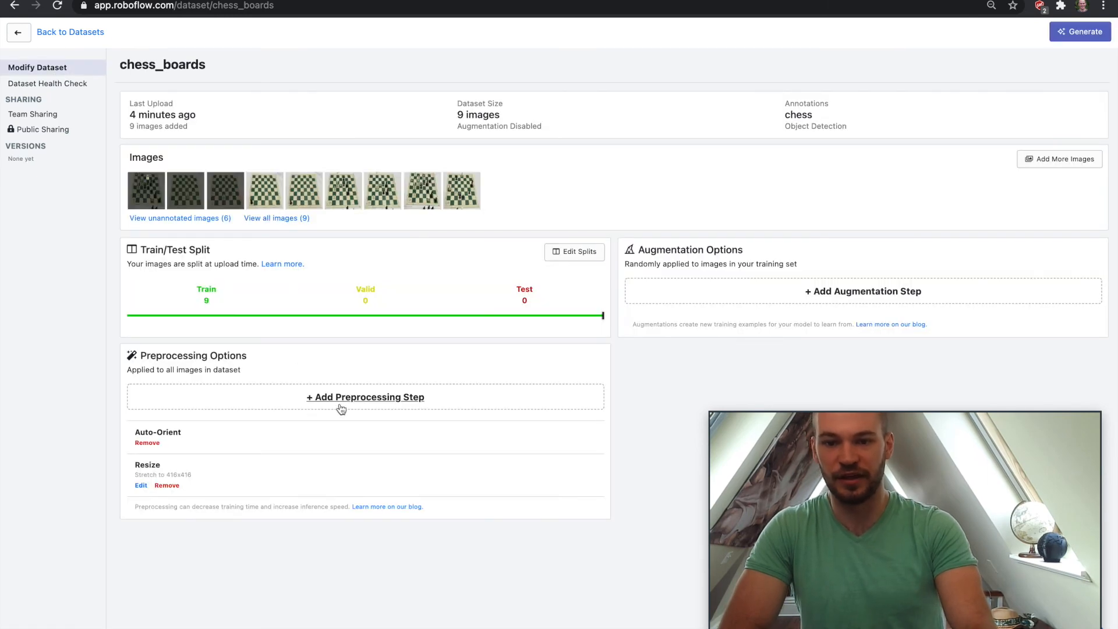
left_click(364, 397)
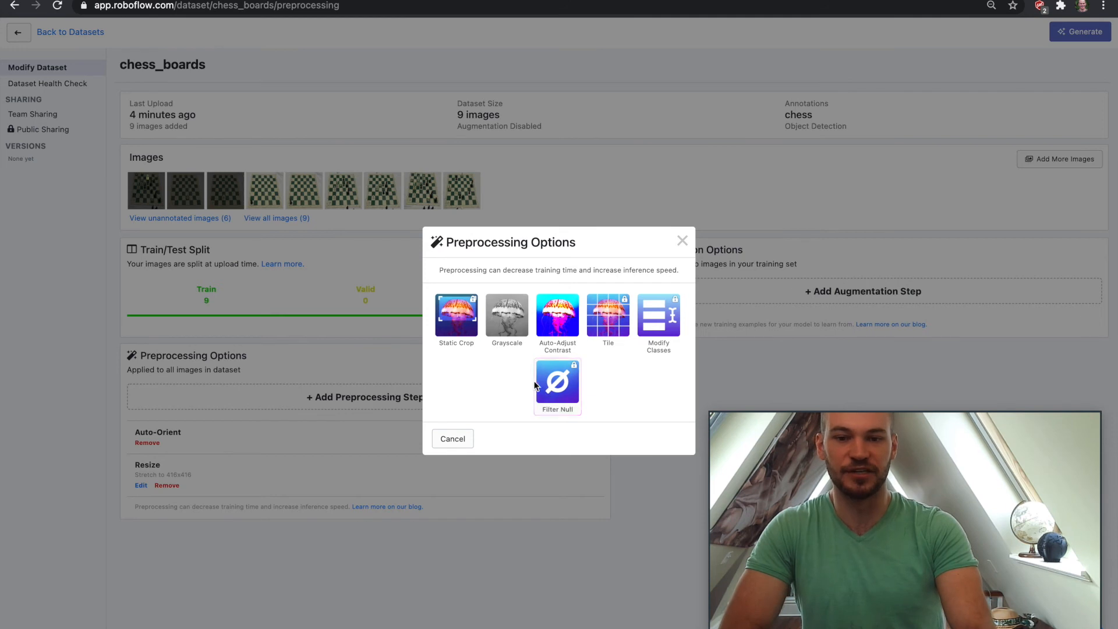
left_click(557, 383)
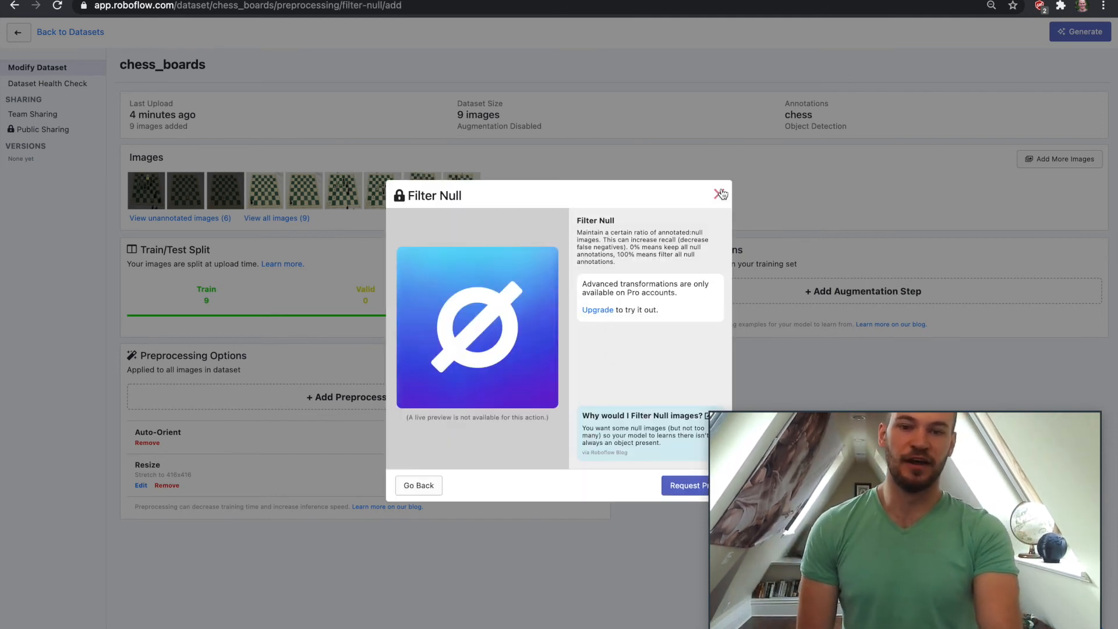
left_click(719, 194)
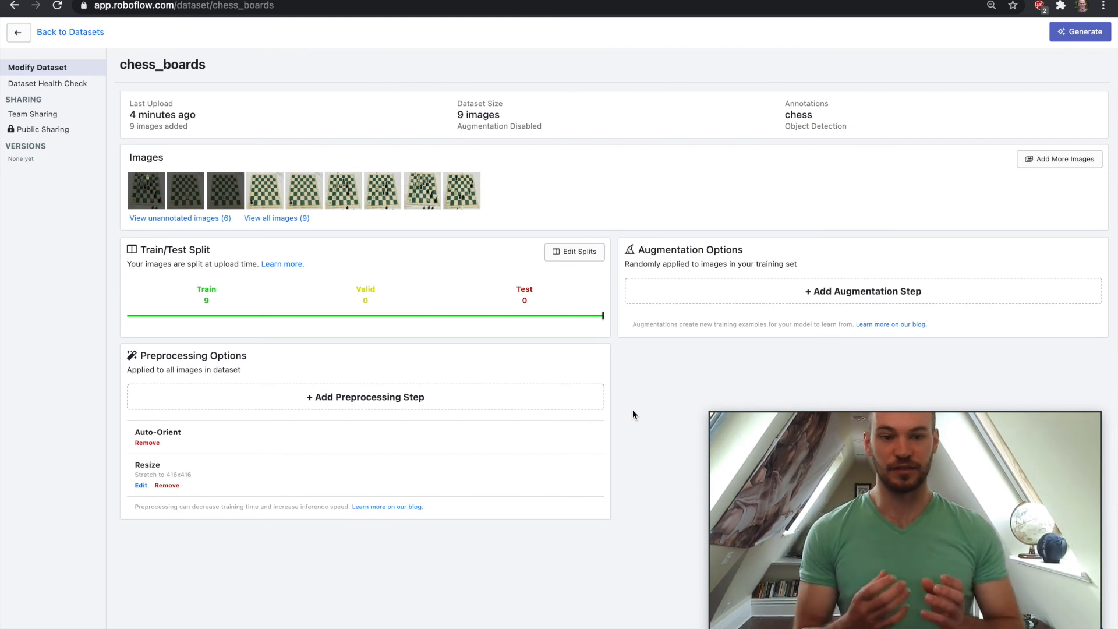